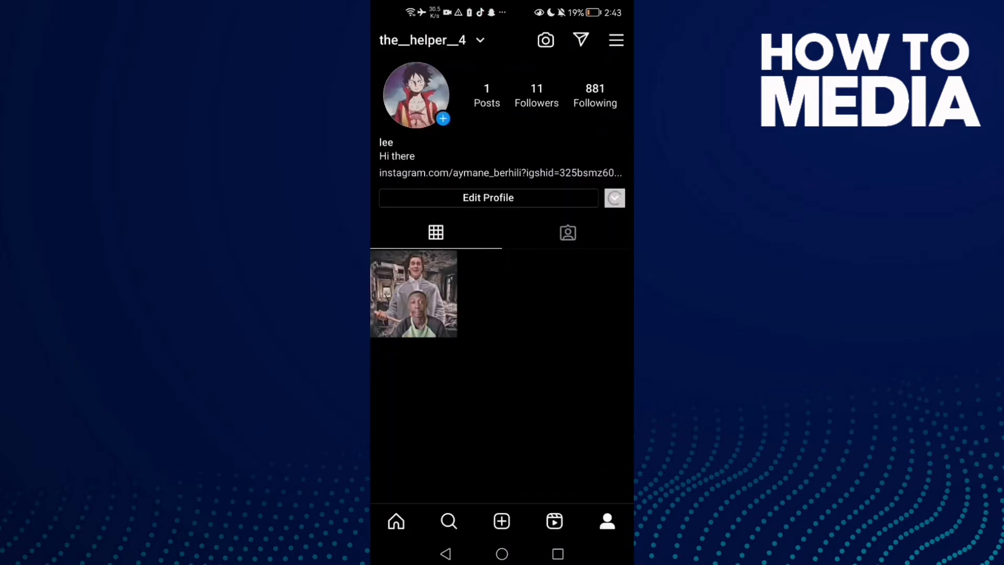
Dismiss suggested accounts and reach the Edit Profile form showing name lee.
click(614, 197)
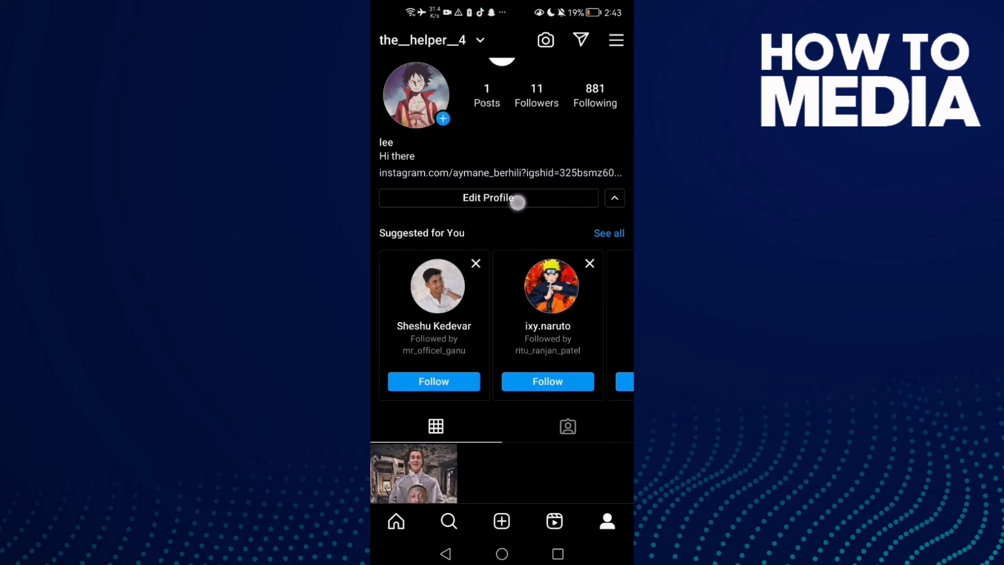
click(489, 198)
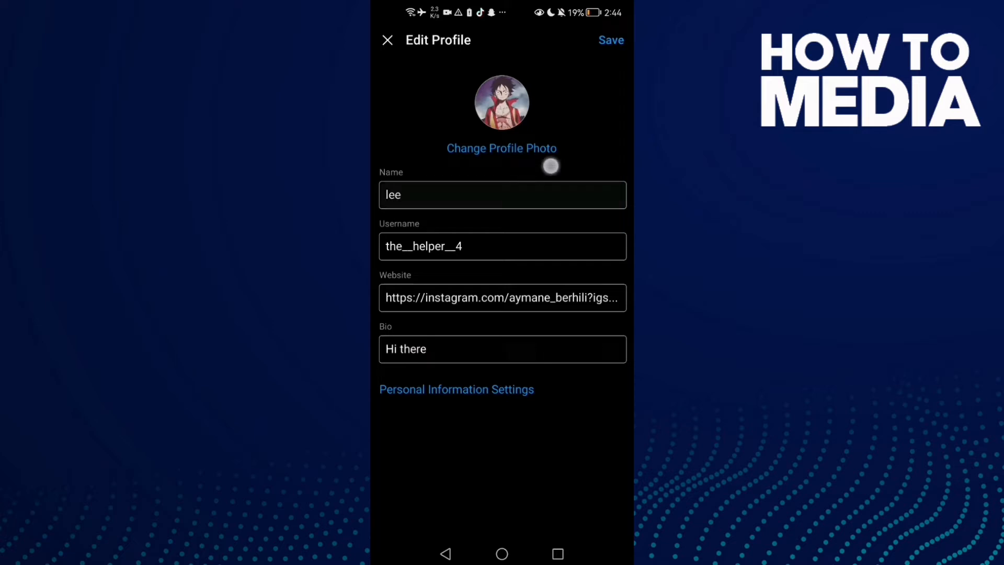
Replace the display name lee with 'bruce', save, and return to the phone's home screen.
click(501, 194)
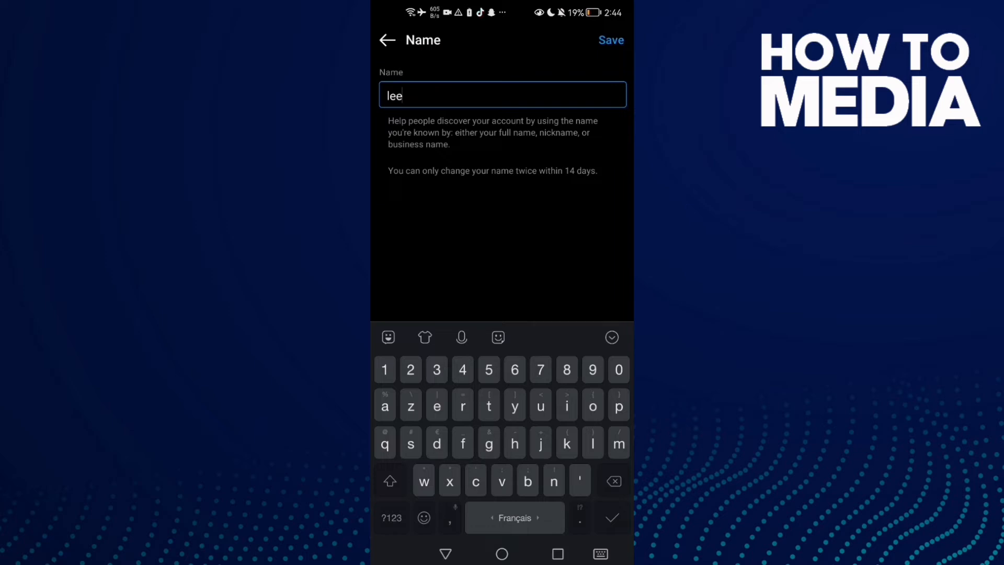
text(bruce)
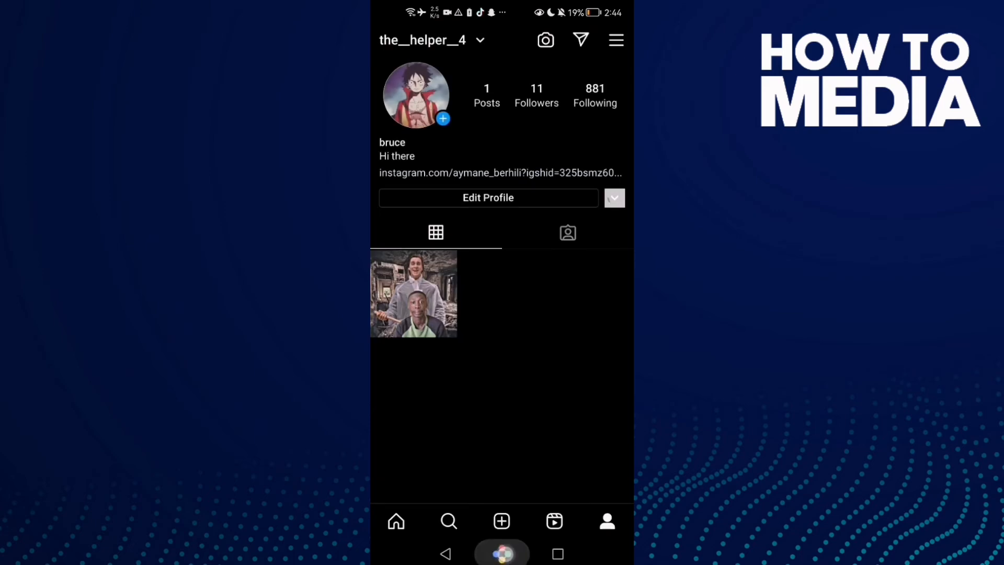
click(501, 553)
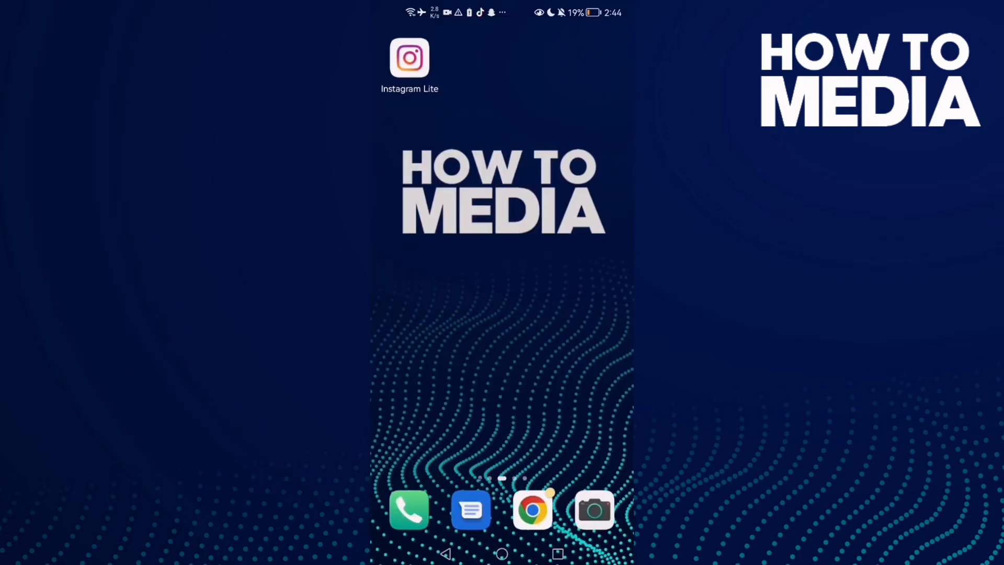